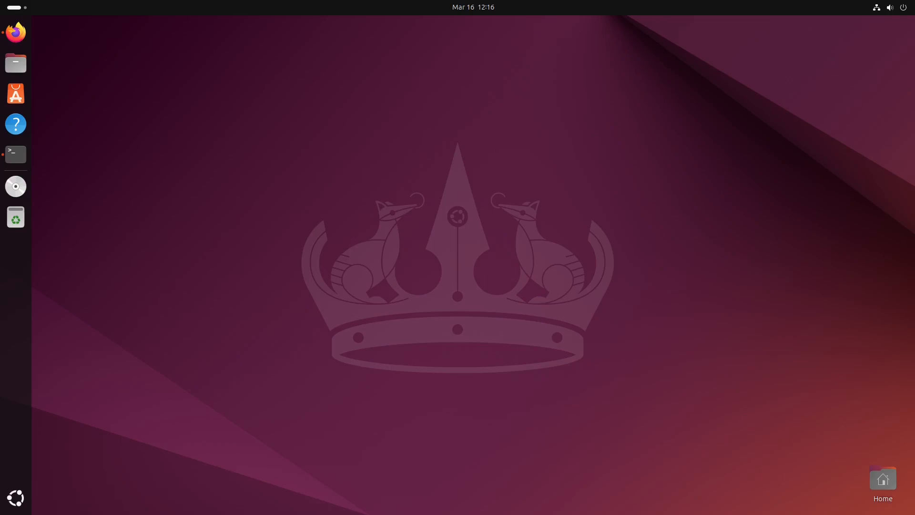
mouse_move(346, 232)
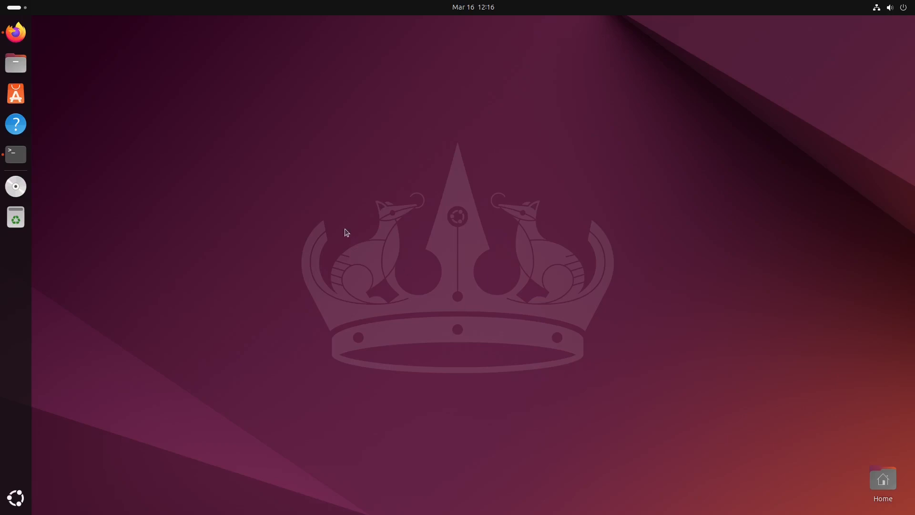
- Launch Firefox to view the Docker Docs 'Install Docker Desktop on Ubuntu' page
click(16, 31)
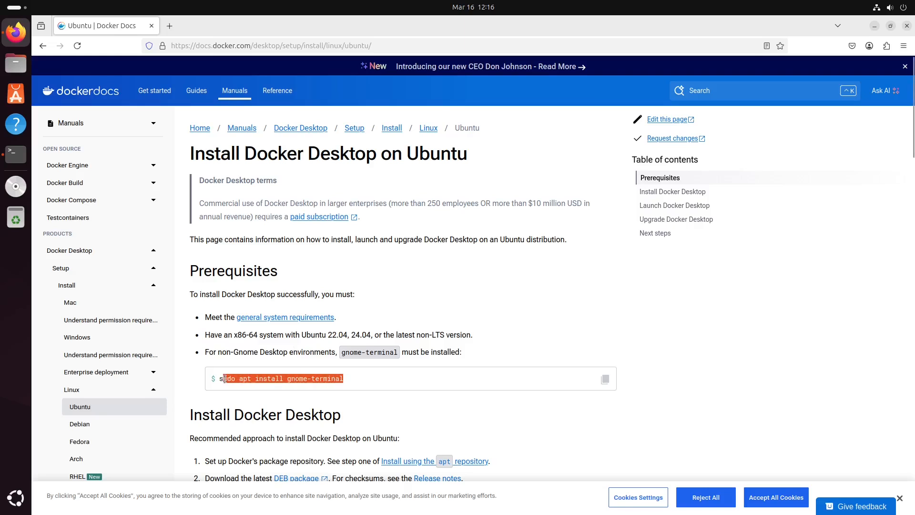
- Go to the Docker Engine Ubuntu page and bring the apt repository setup commands into view
click(345, 387)
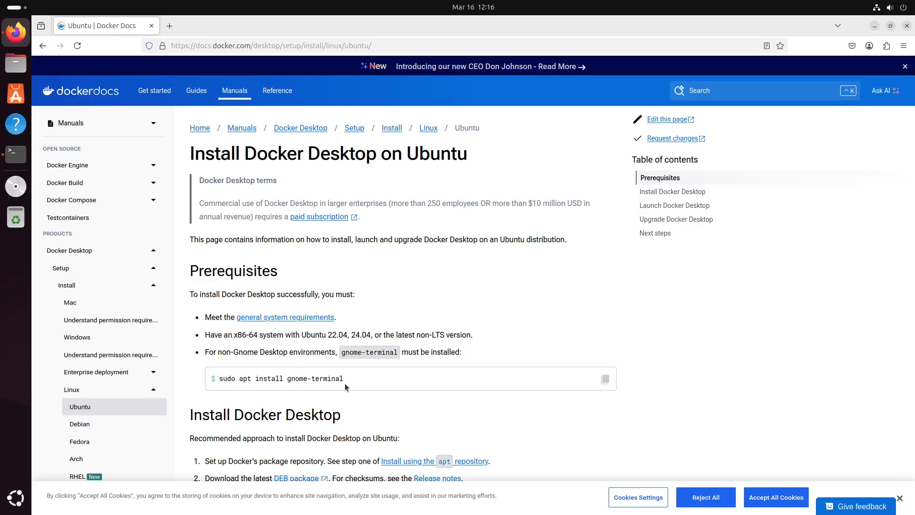
scroll(down, 3)
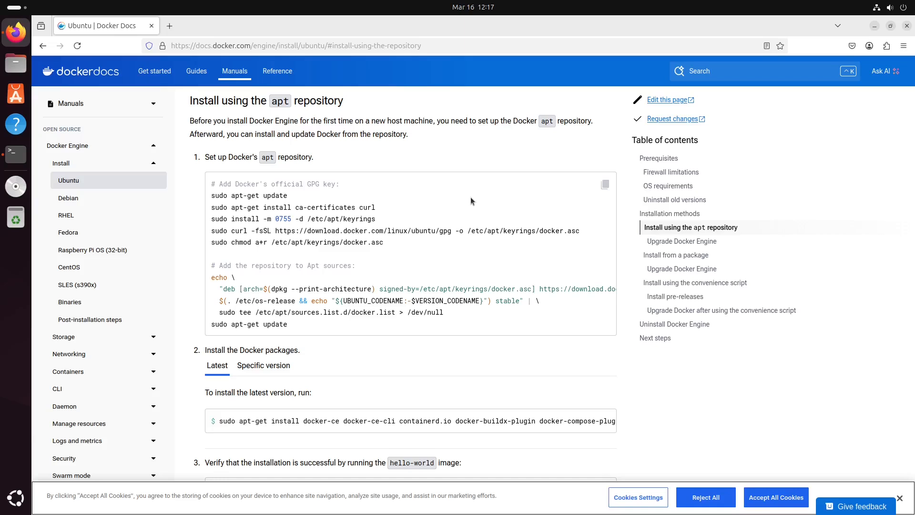
scroll(up, 3)
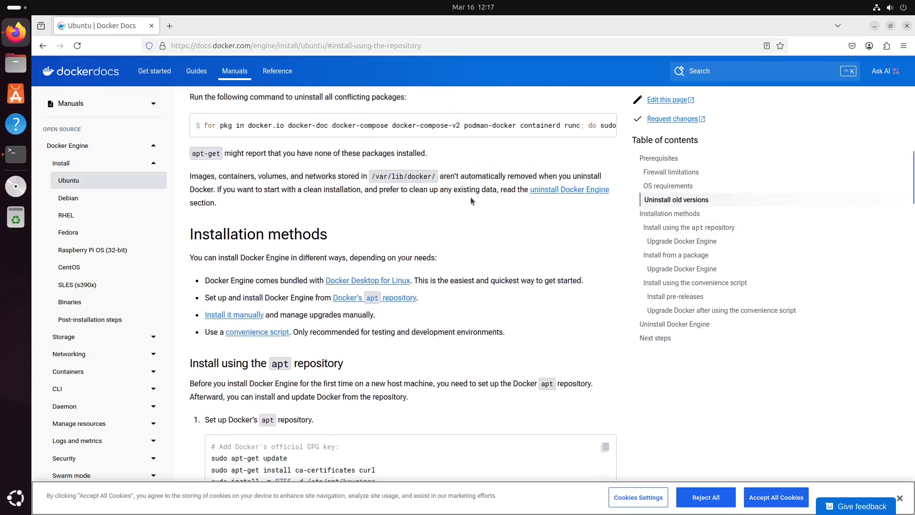
scroll(up, 3)
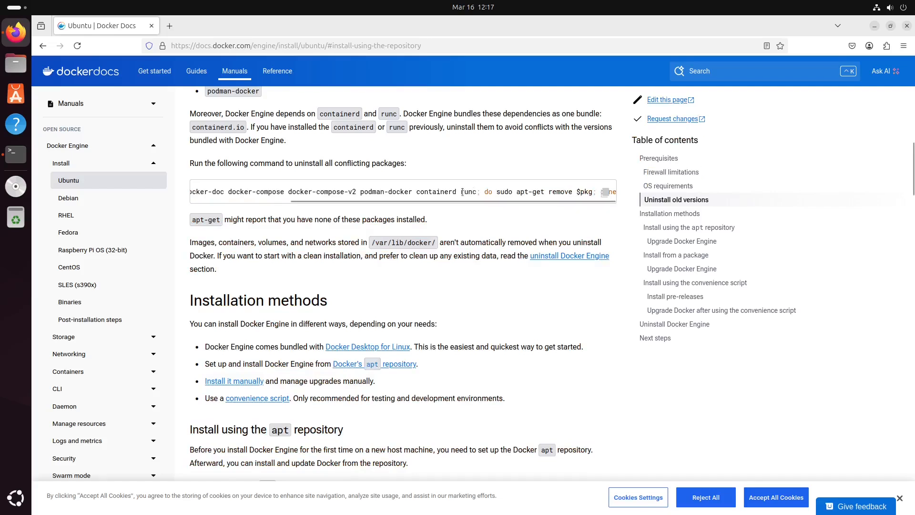
scroll(down, 3)
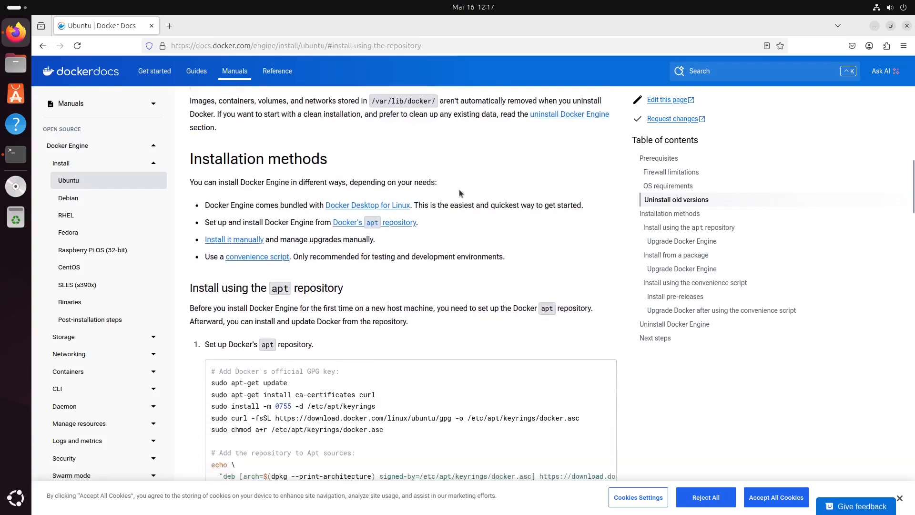
scroll(down, 3)
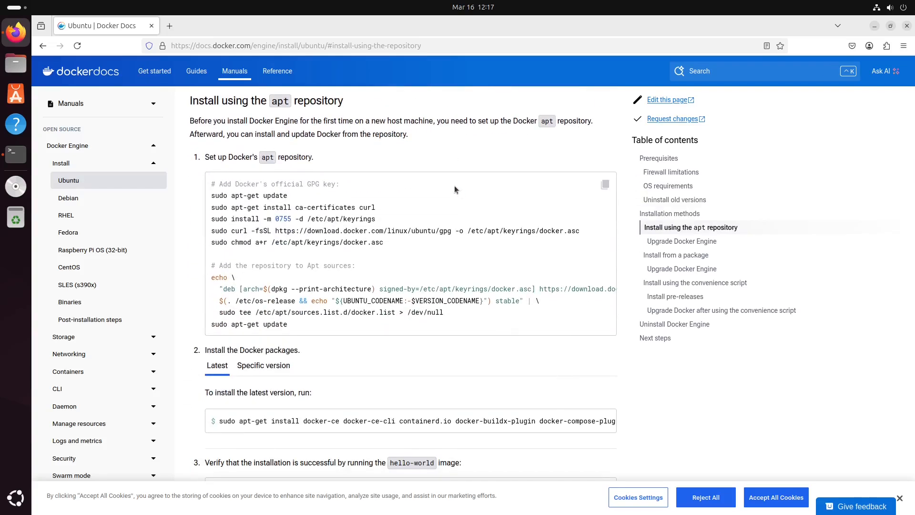
mouse_move(330, 203)
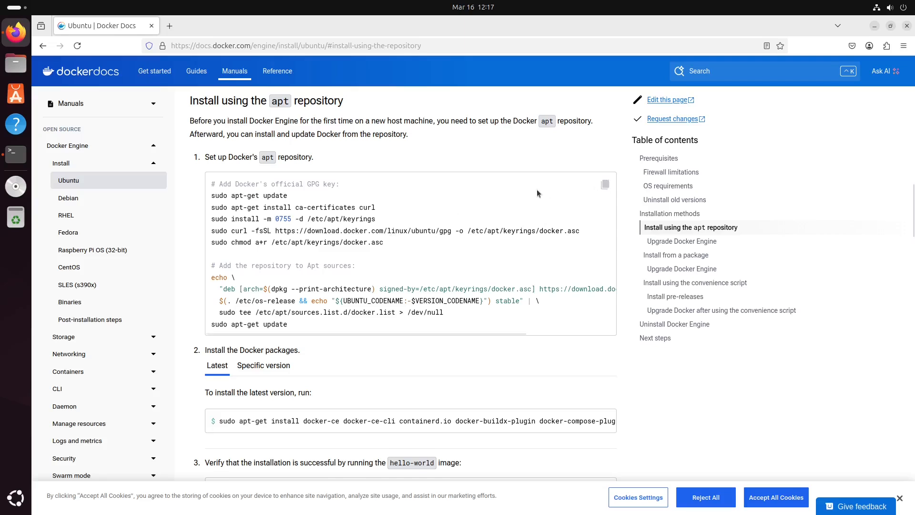
- Run the pasted apt repository setup commands in GNOME Terminal and submit the sudo password
click(15, 154)
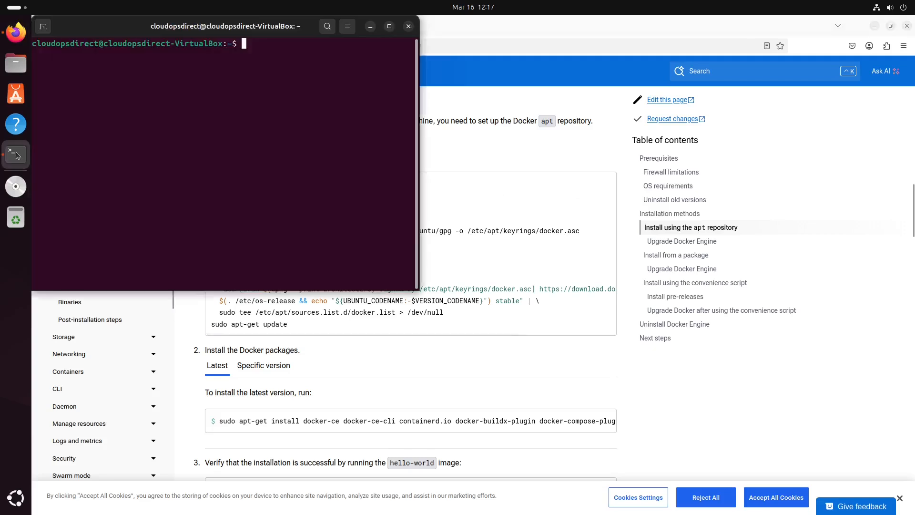
right_click(267, 69)
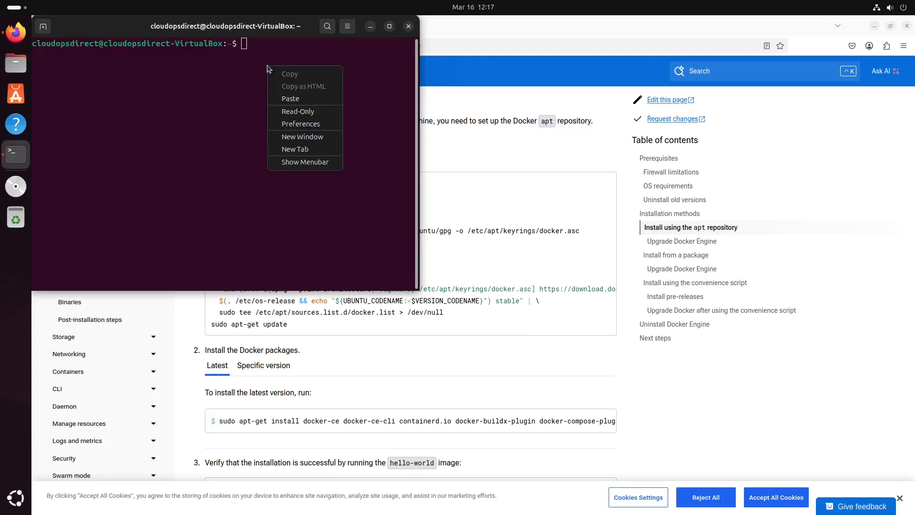
click(290, 98)
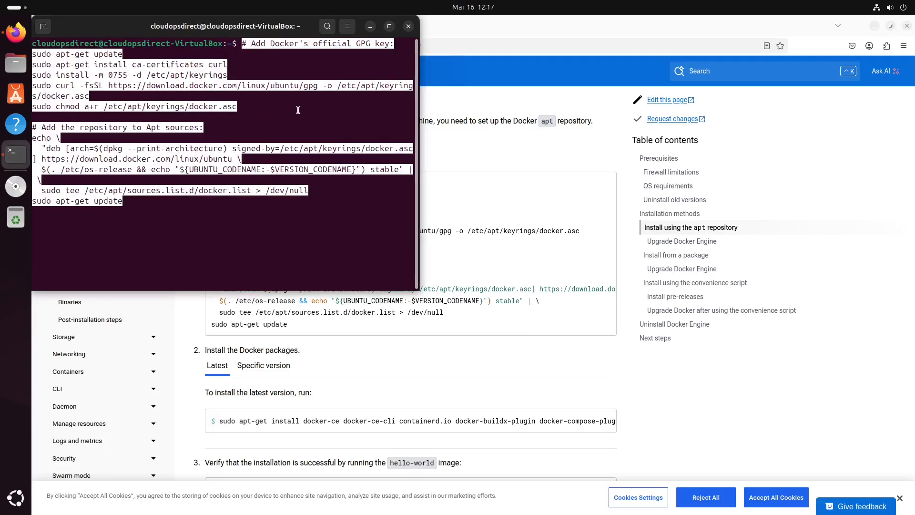
mouse_move(229, 221)
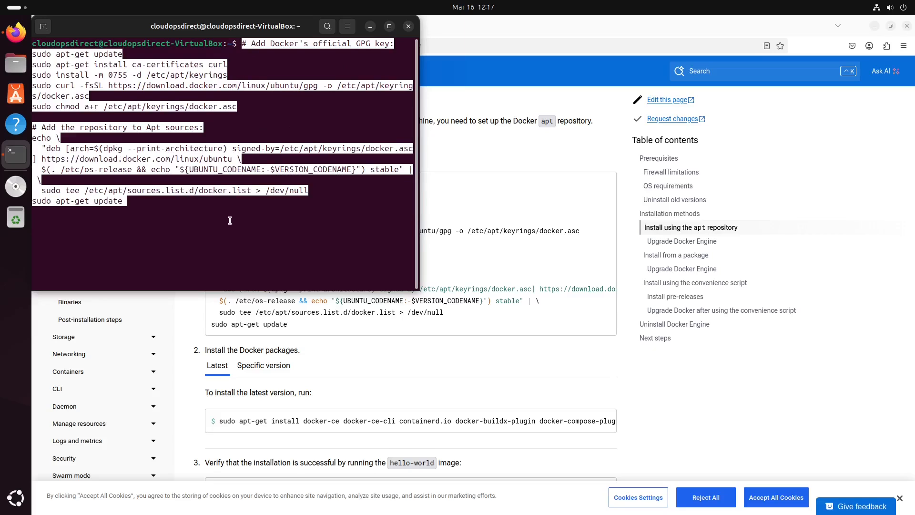
key(Return)
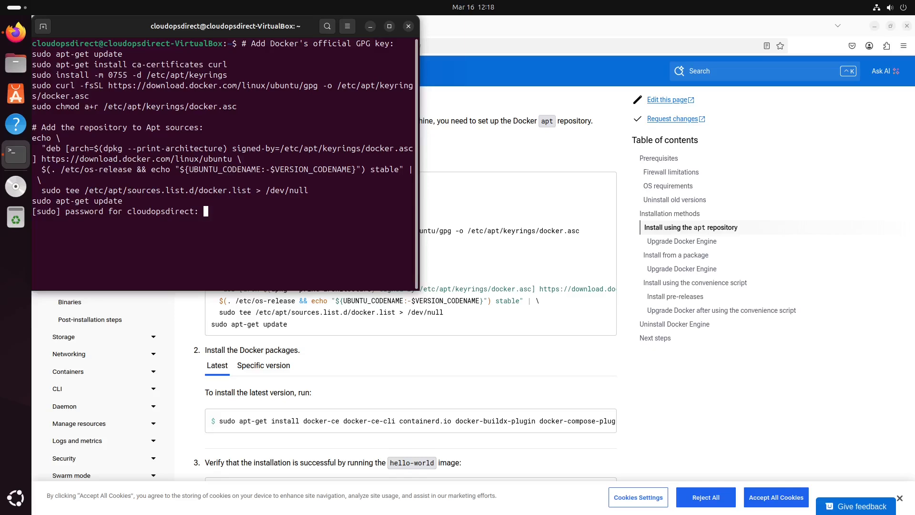
key(Return)
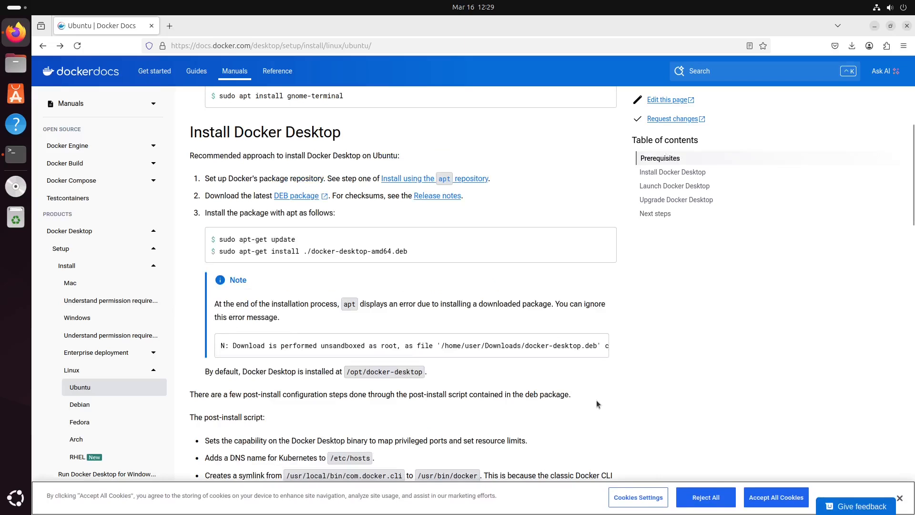
mouse_move(285, 206)
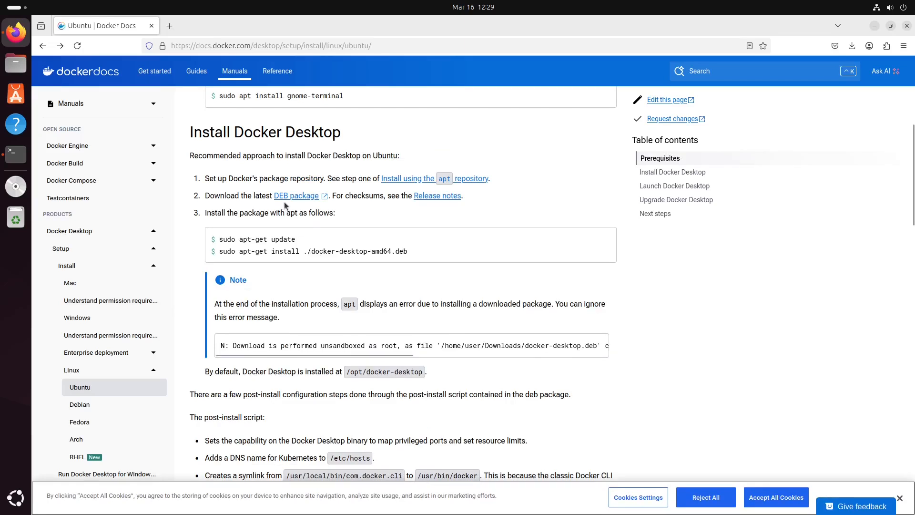
mouse_move(298, 195)
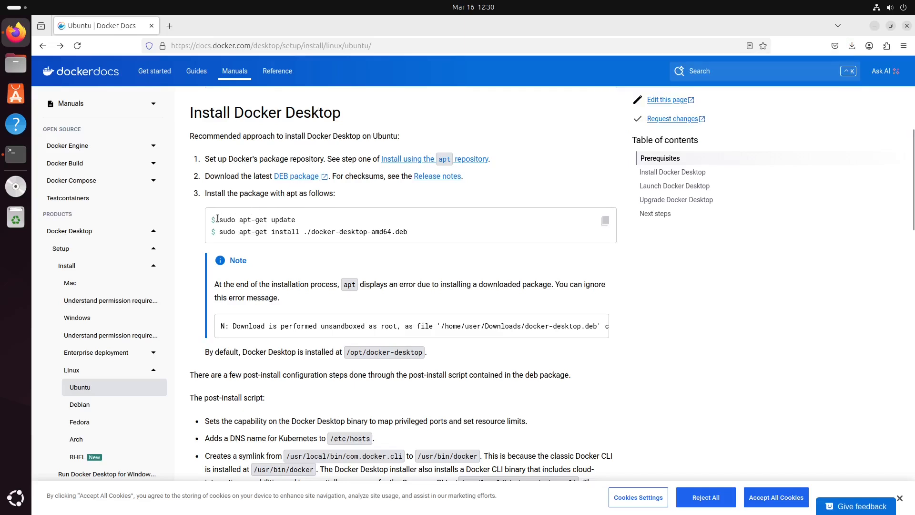
mouse_move(299, 224)
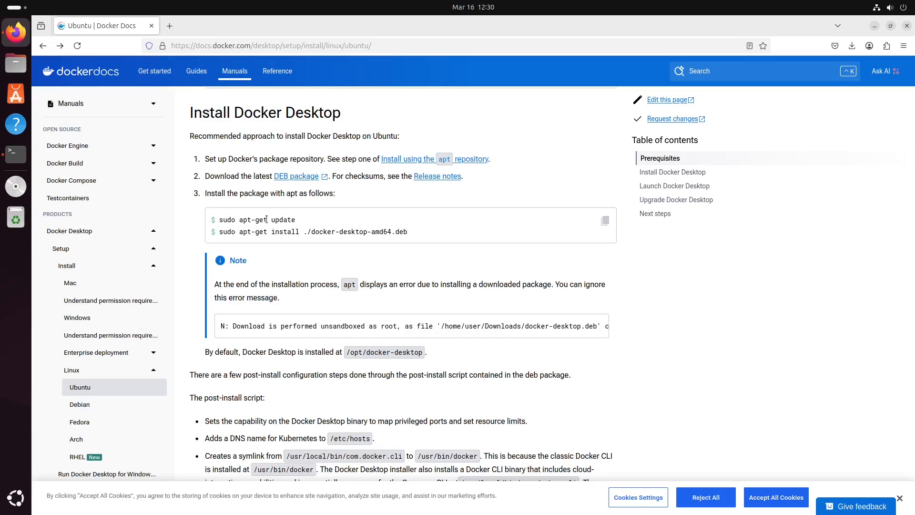
- Move the shell into Downloads, list its contents and select the docker-desktop-amd64.deb file name
click(15, 154)
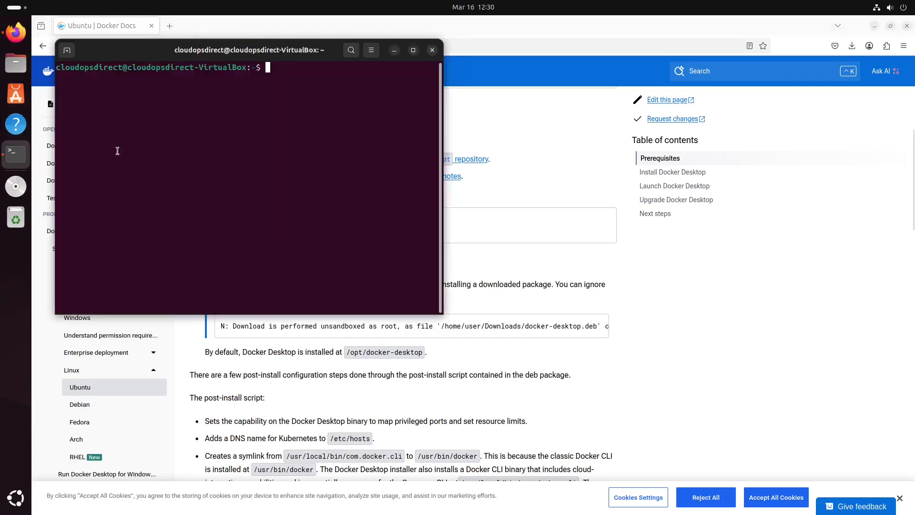
text(cd Downloads/)
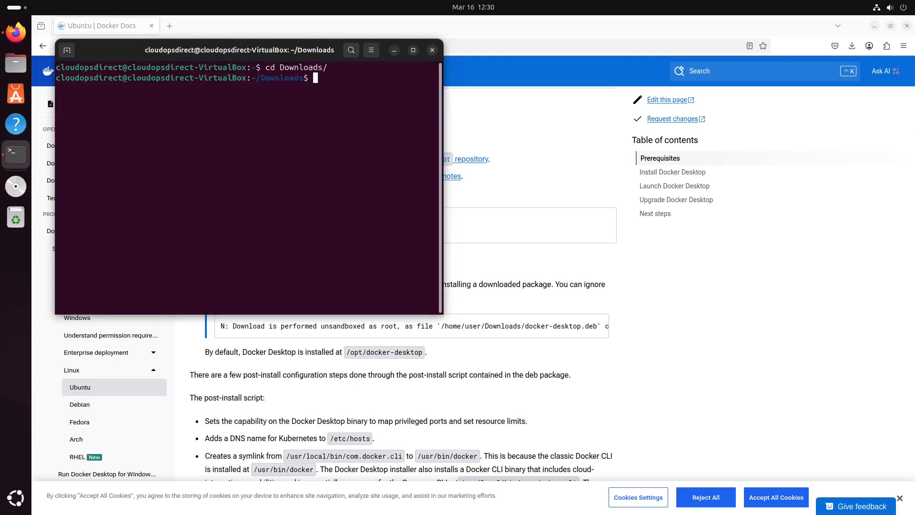
text(ls)
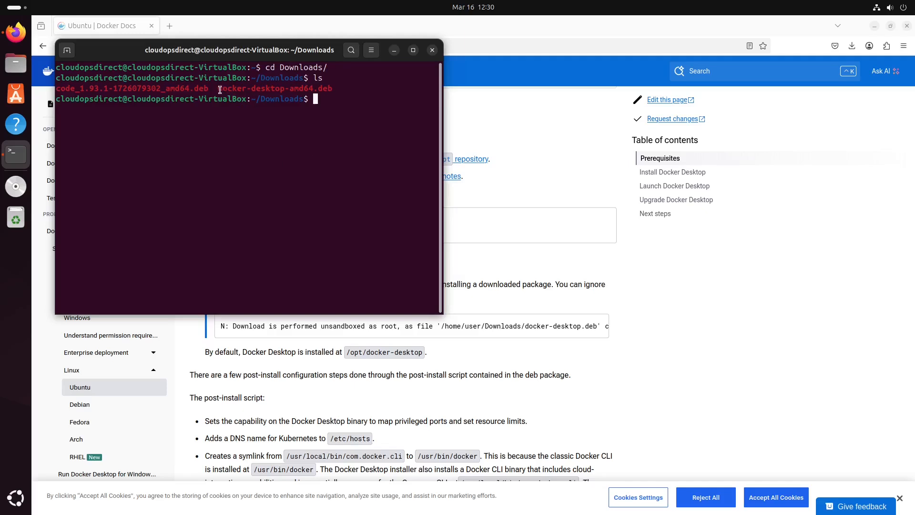
double_click(275, 88)
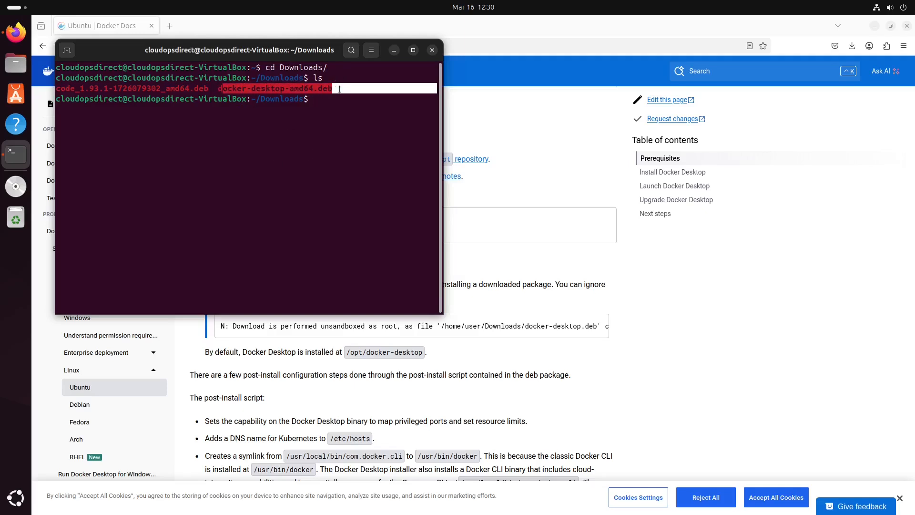
mouse_move(473, 123)
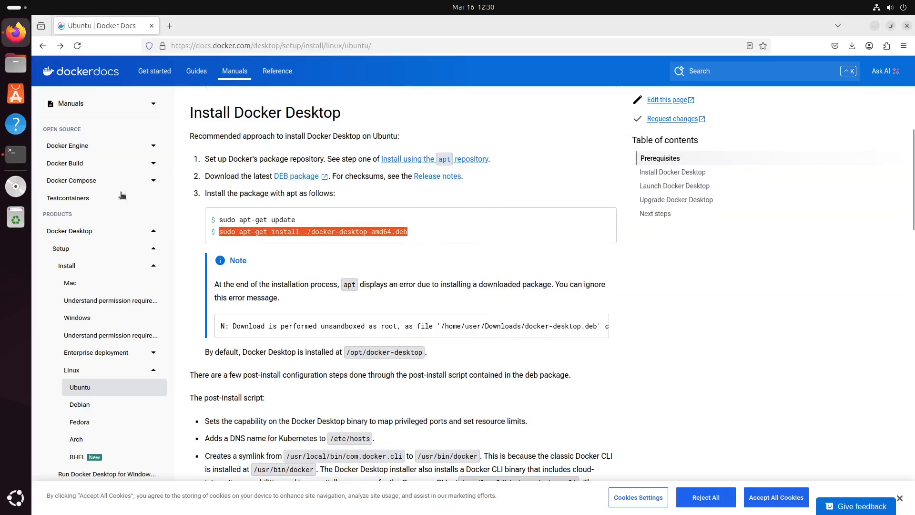
mouse_move(15, 154)
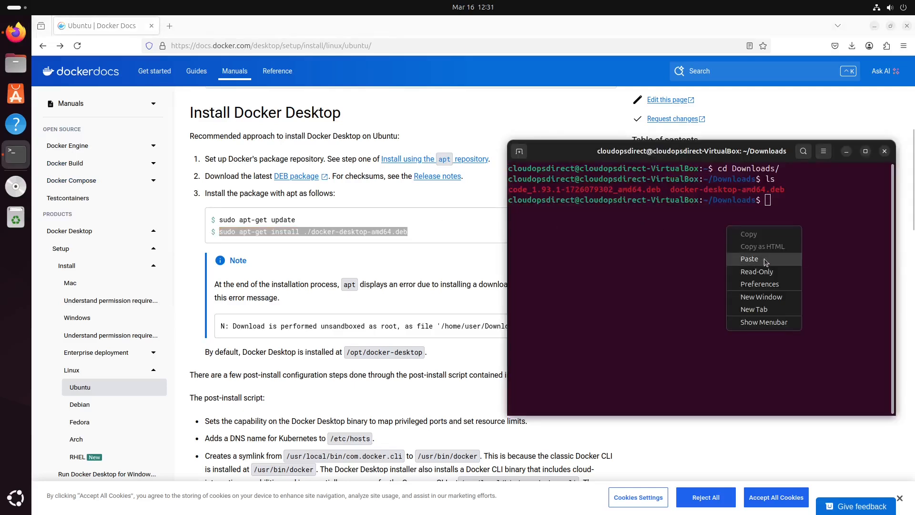
- Install the docker-desktop package with apt, confirming with y, then return to the docs
click(749, 258)
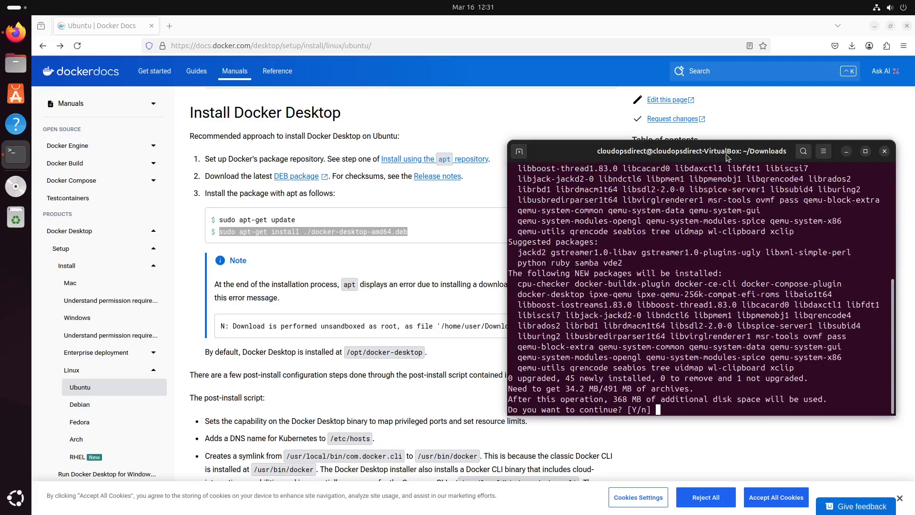
text(y)
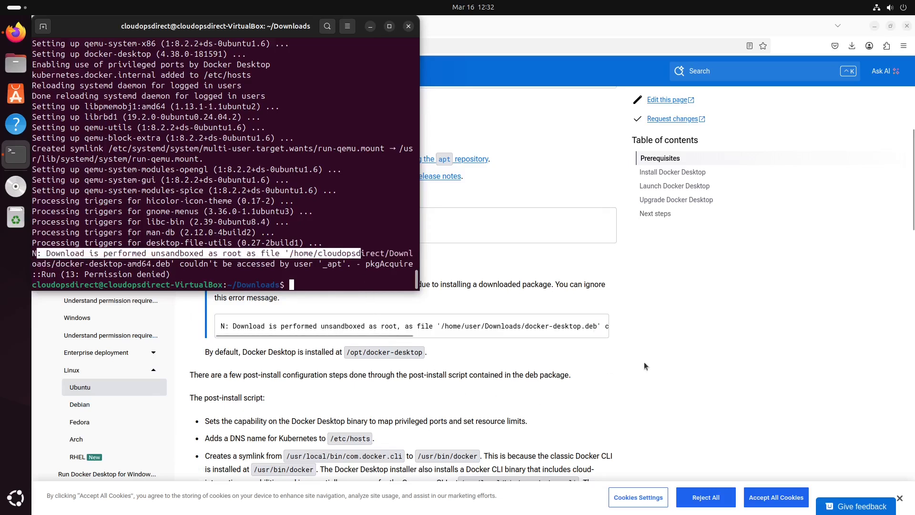
click(408, 25)
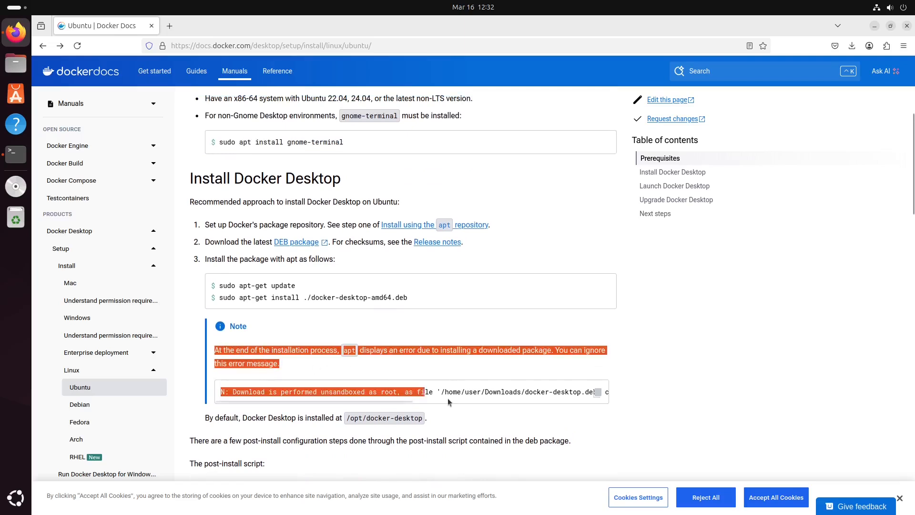
- Scroll the Ubuntu install page to the Launch Docker Desktop section
click(684, 423)
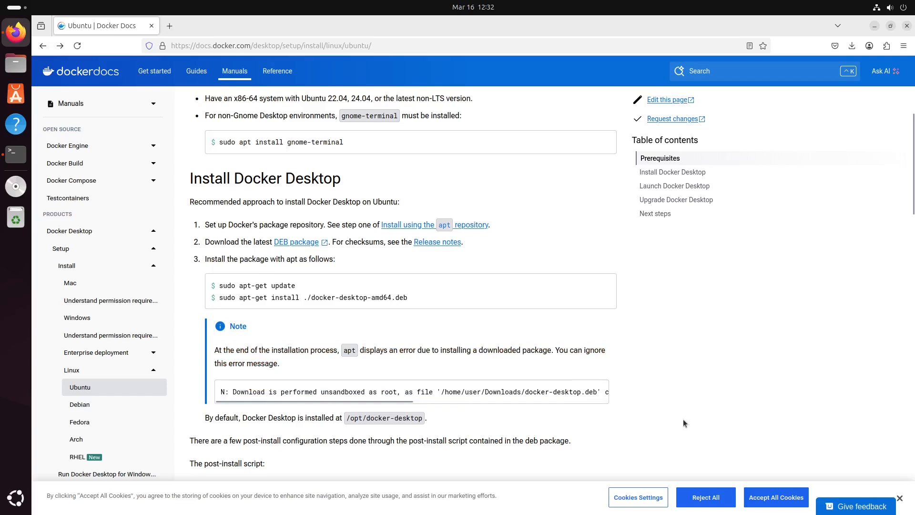
scroll(down, 3)
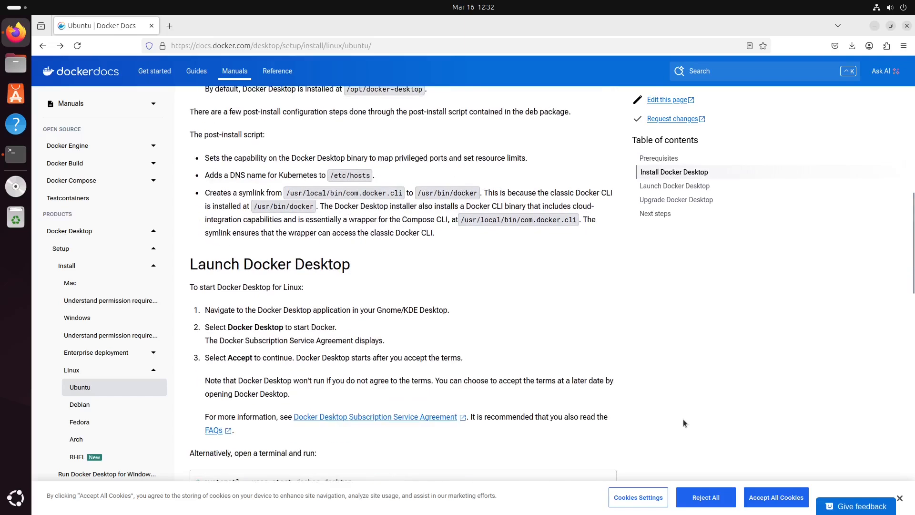
scroll(down, 3)
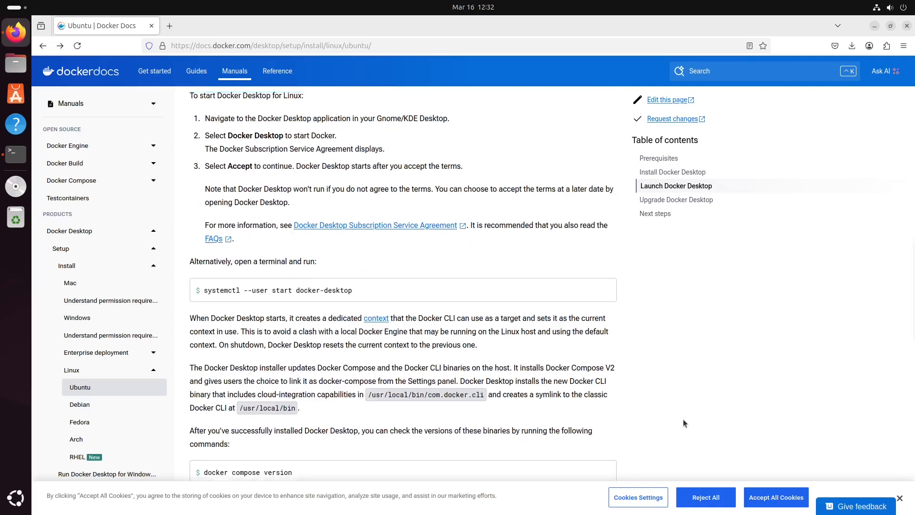
scroll(up, 3)
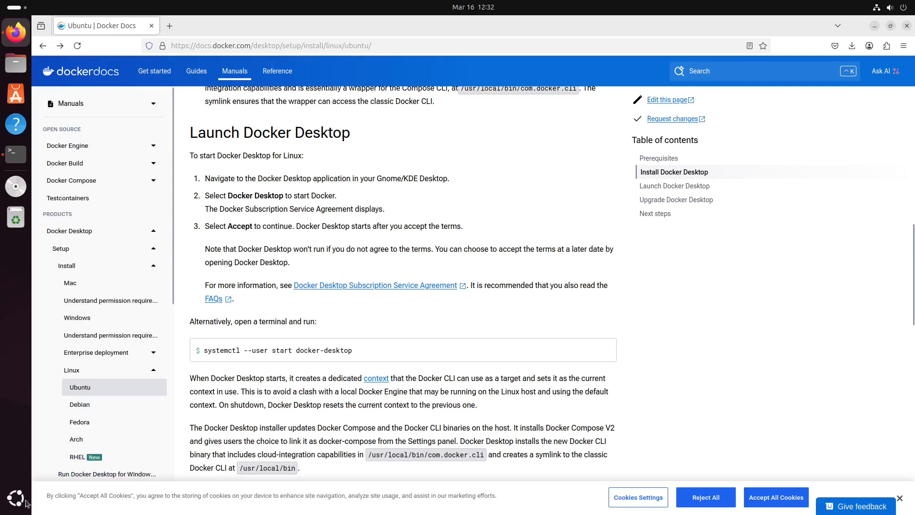
- Show the GNOME application grid listing the installed Docker Desktop app
click(16, 497)
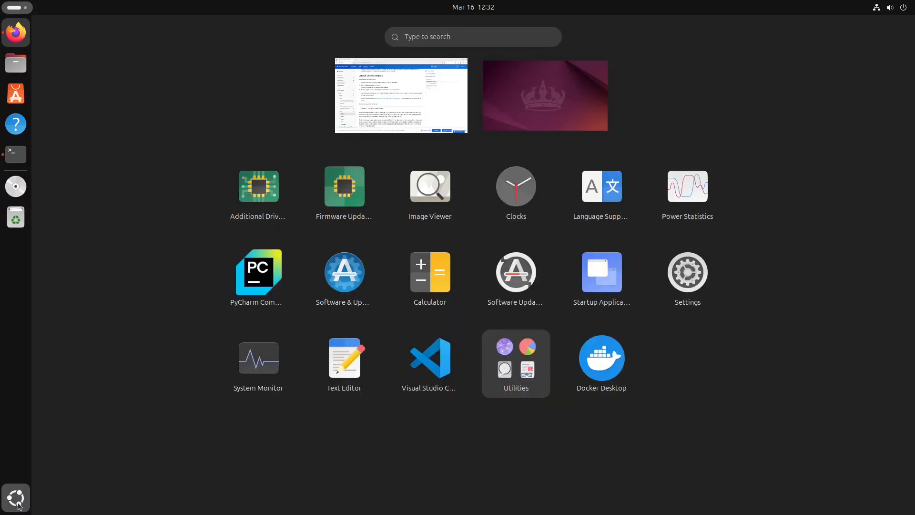
mouse_move(551, 455)
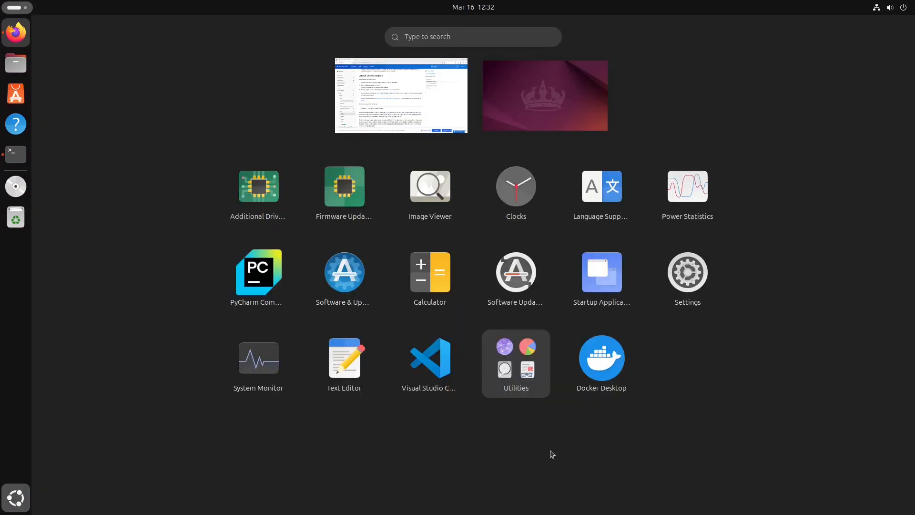
mouse_move(601, 364)
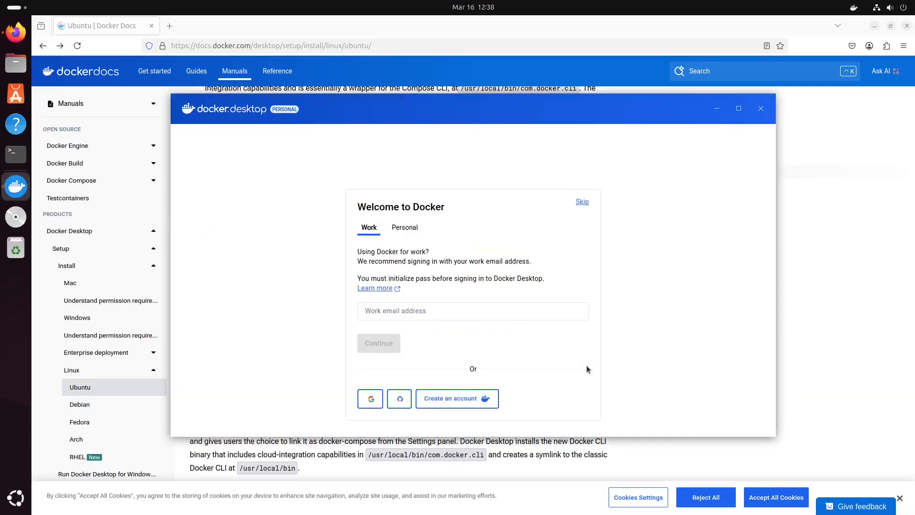
mouse_move(569, 220)
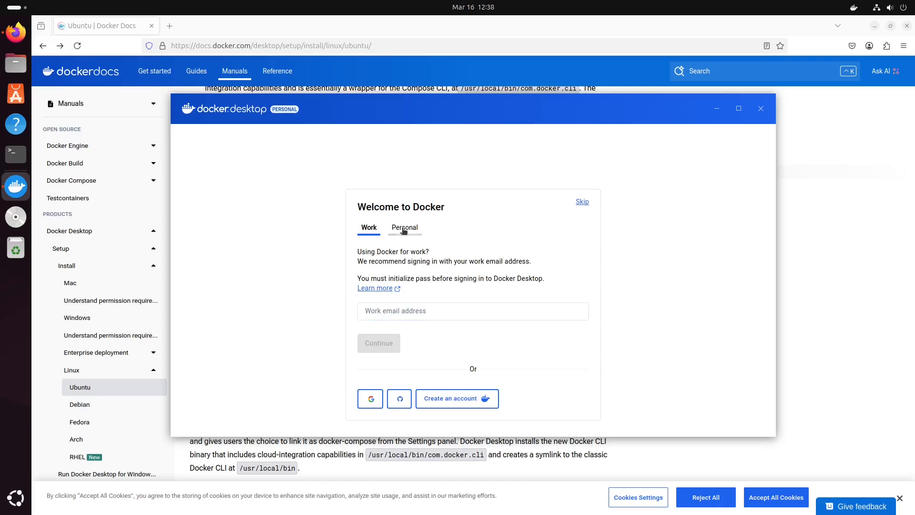
- Choose the Personal welcome option and skip the Welcome Survey
click(403, 228)
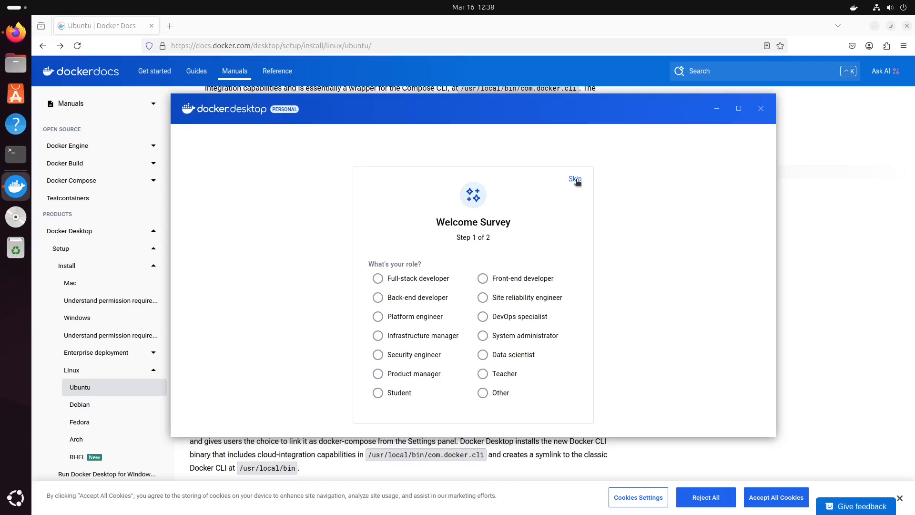
click(574, 178)
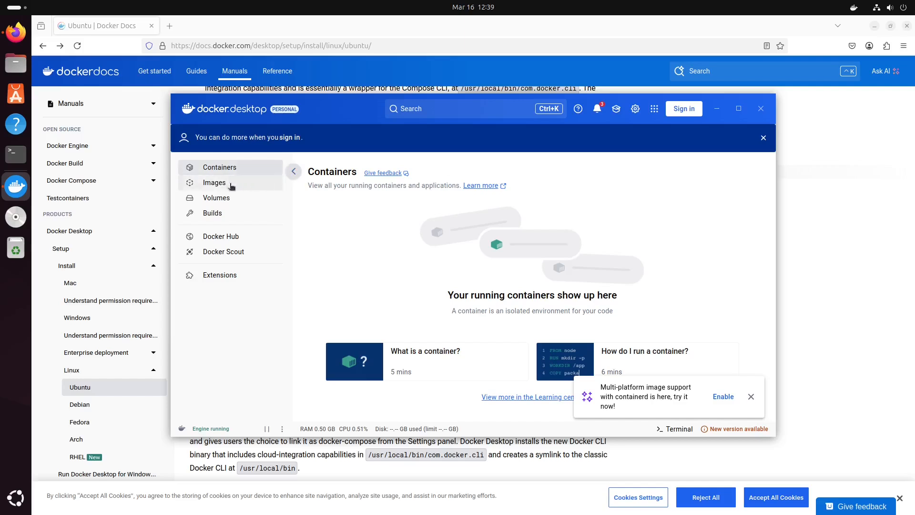
mouse_move(212, 215)
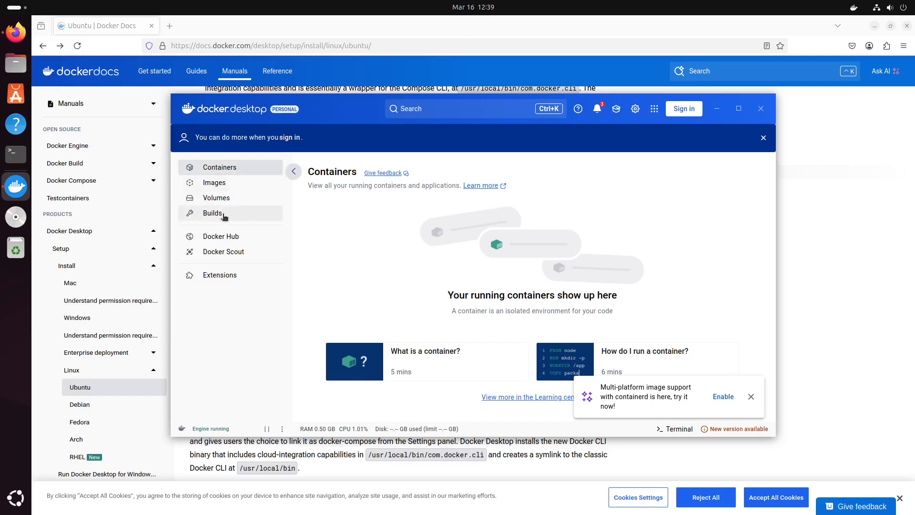
- Reach Docker Desktop Settings via the status bar ⋮ menu's Change settings
click(751, 396)
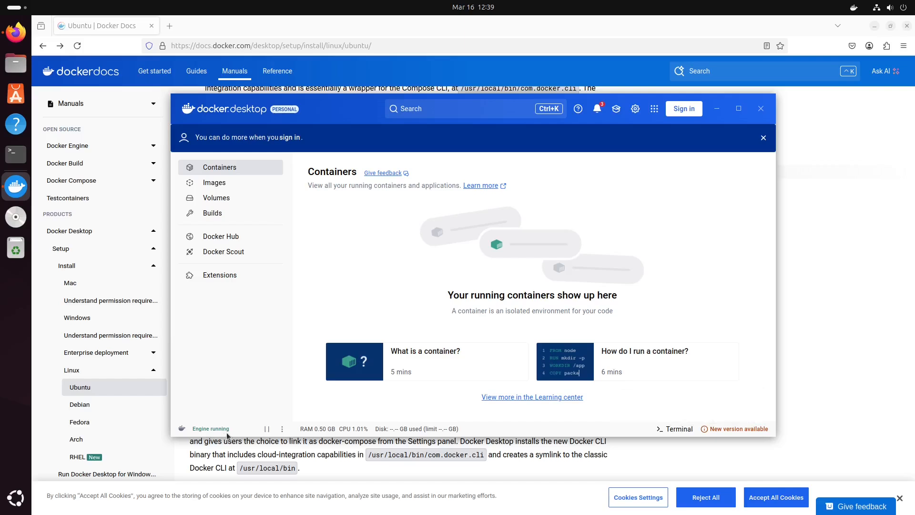
click(282, 429)
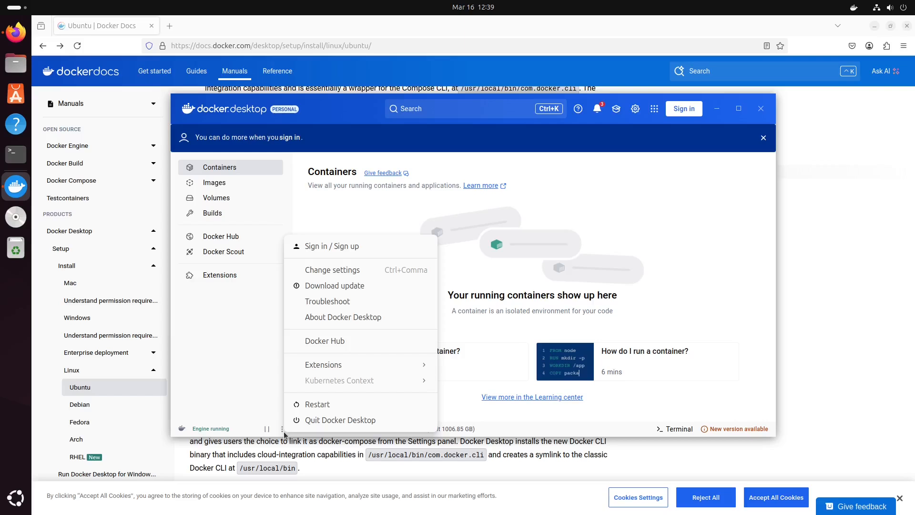
click(333, 269)
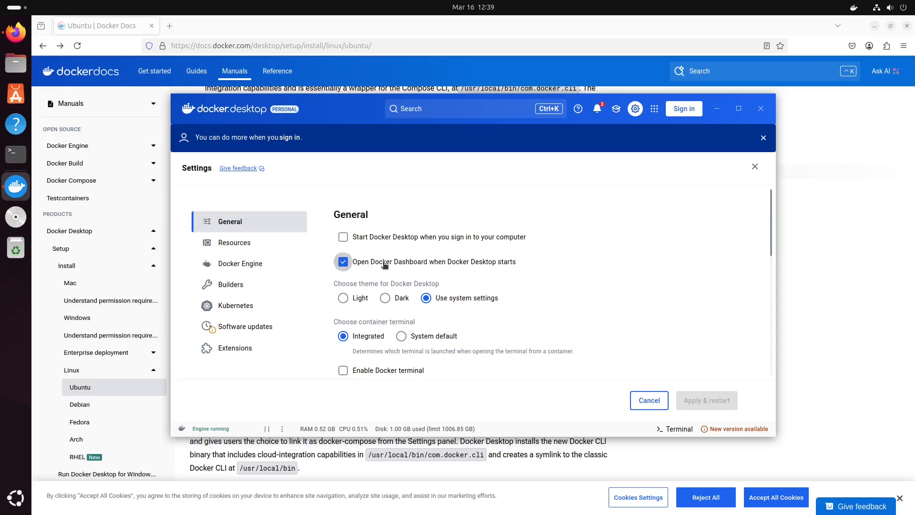
- Disable opening the dashboard on startup, choose the Dark theme, and apply & restart
click(343, 261)
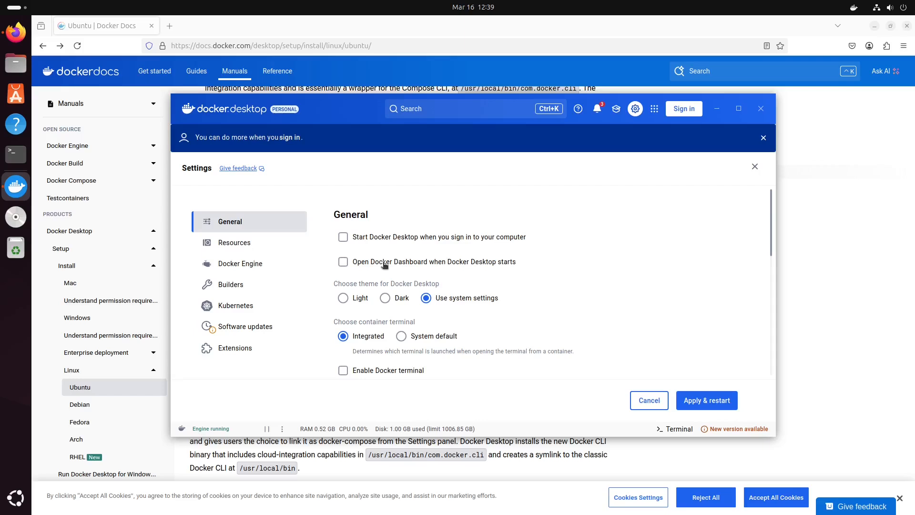
mouse_move(384, 297)
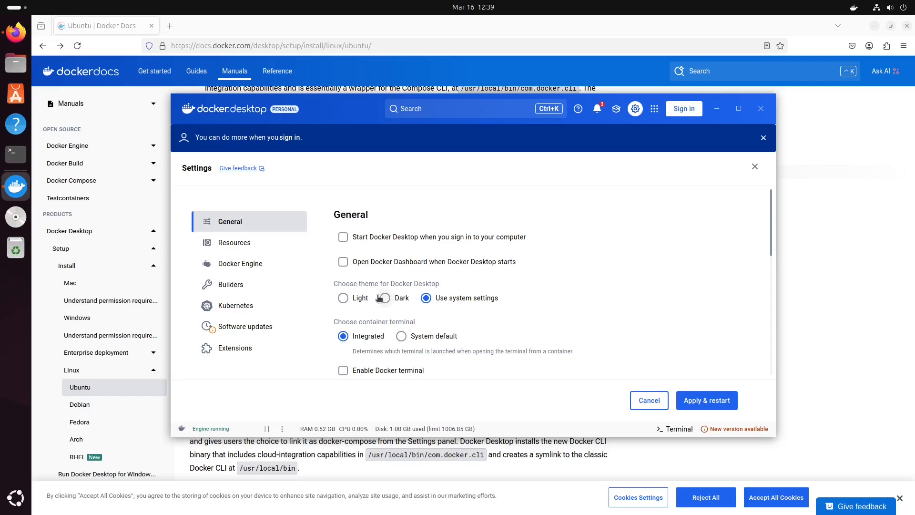
click(385, 297)
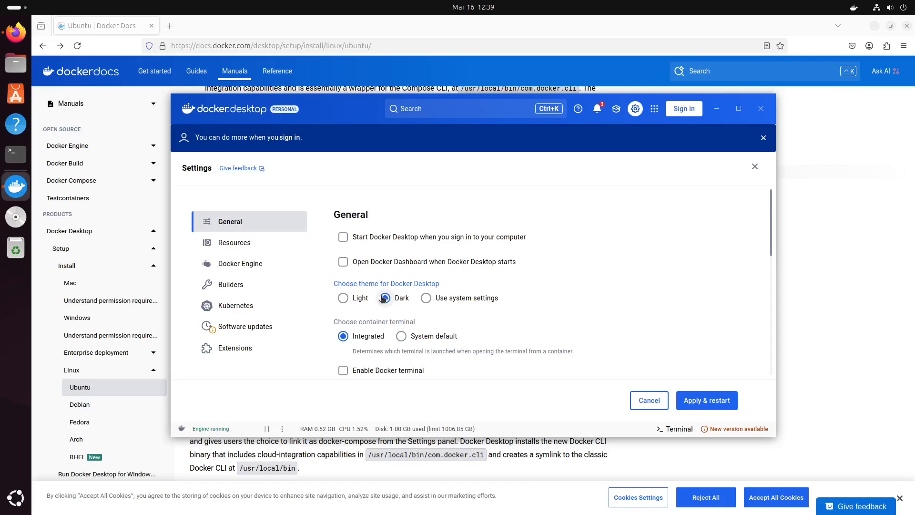
click(234, 242)
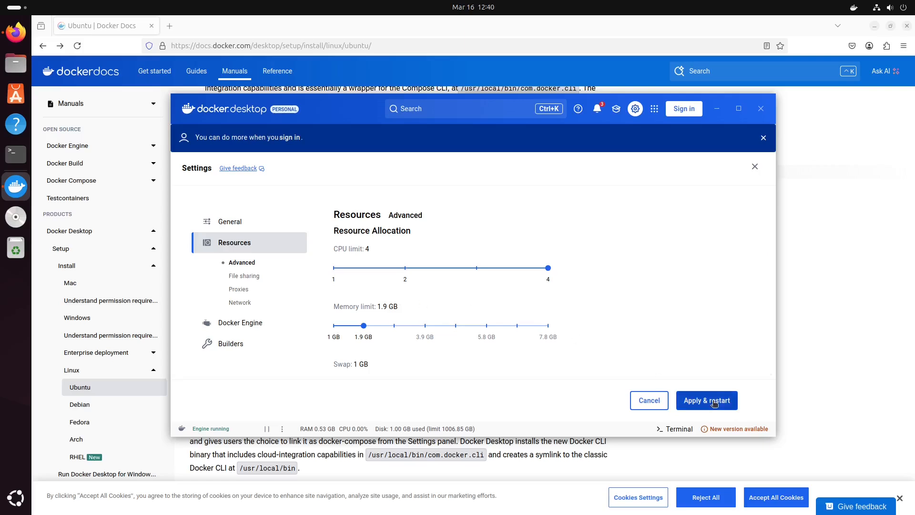
click(707, 400)
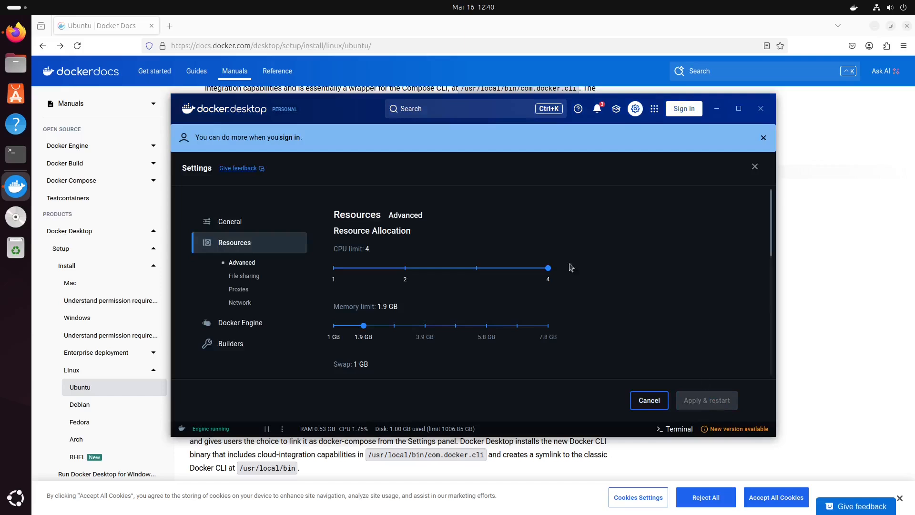
click(229, 221)
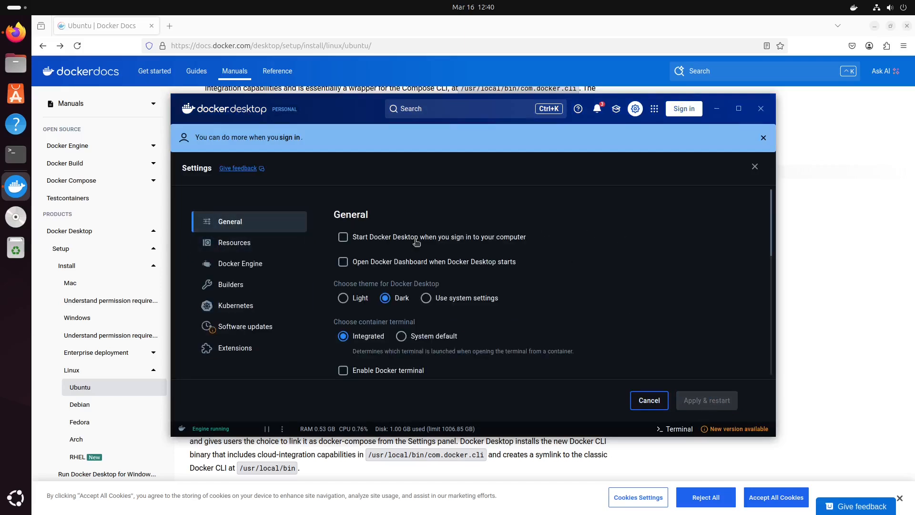